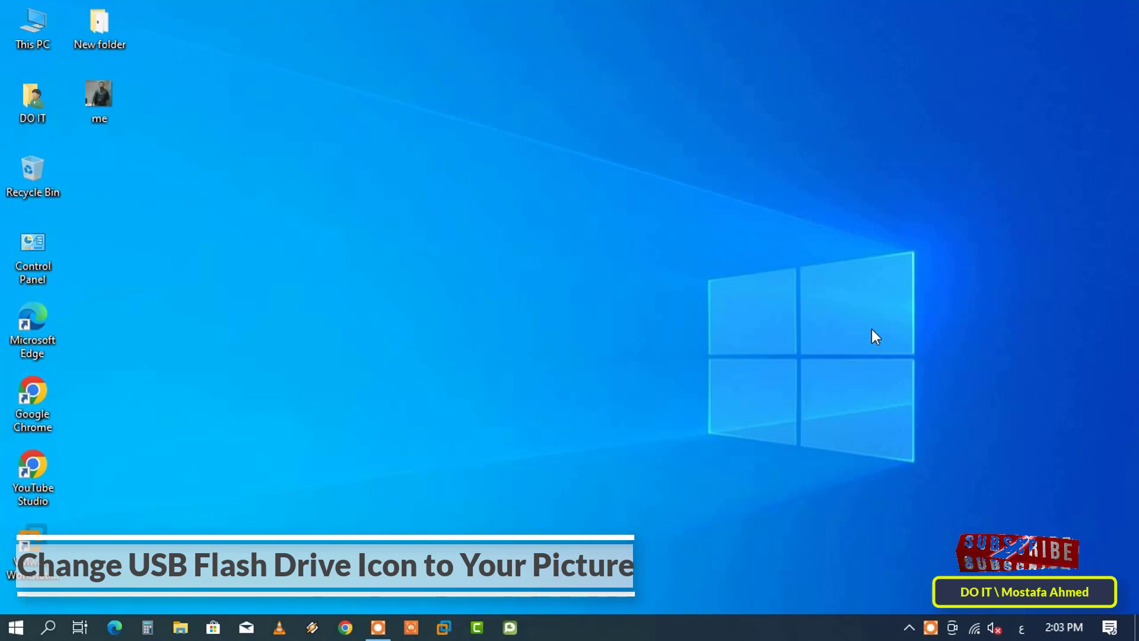
mouse_move(479, 176)
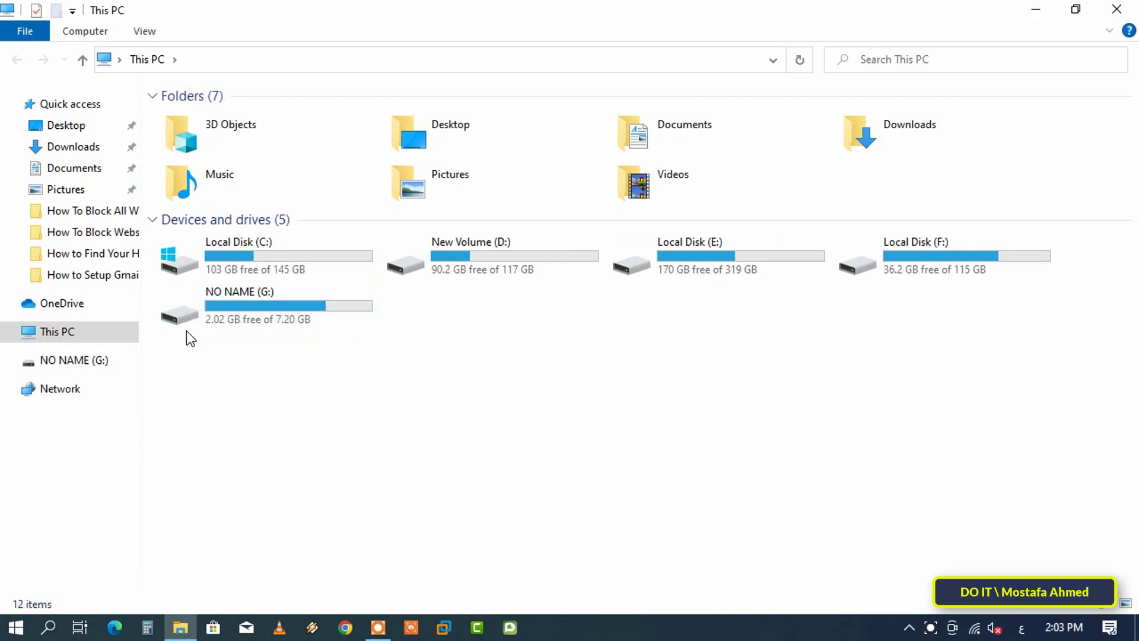
mouse_move(179, 313)
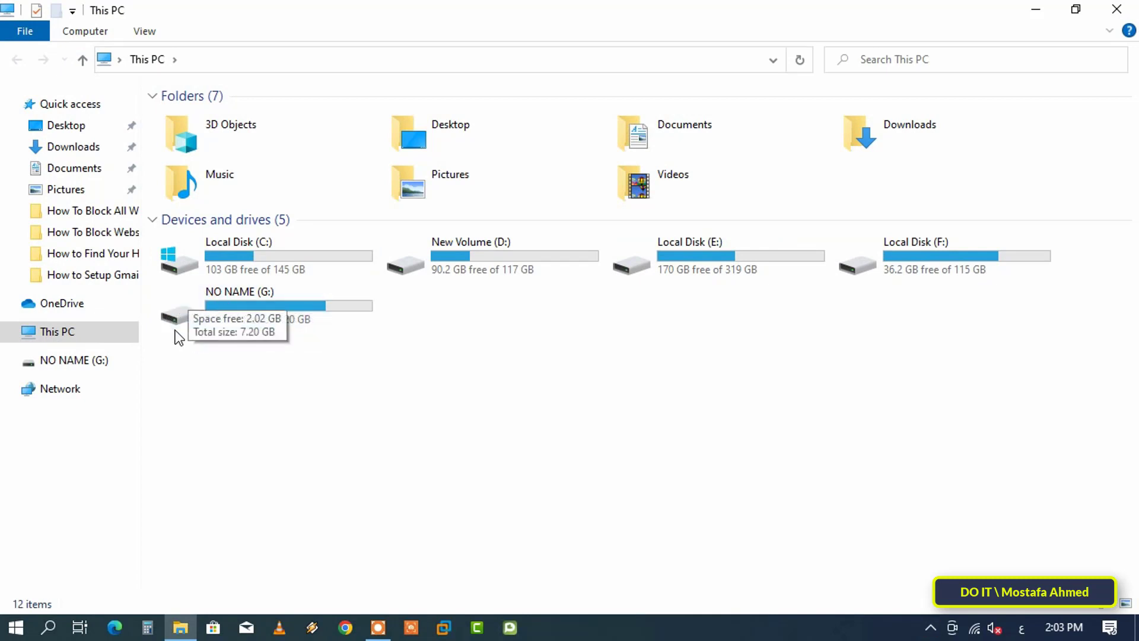
mouse_move(1049, 26)
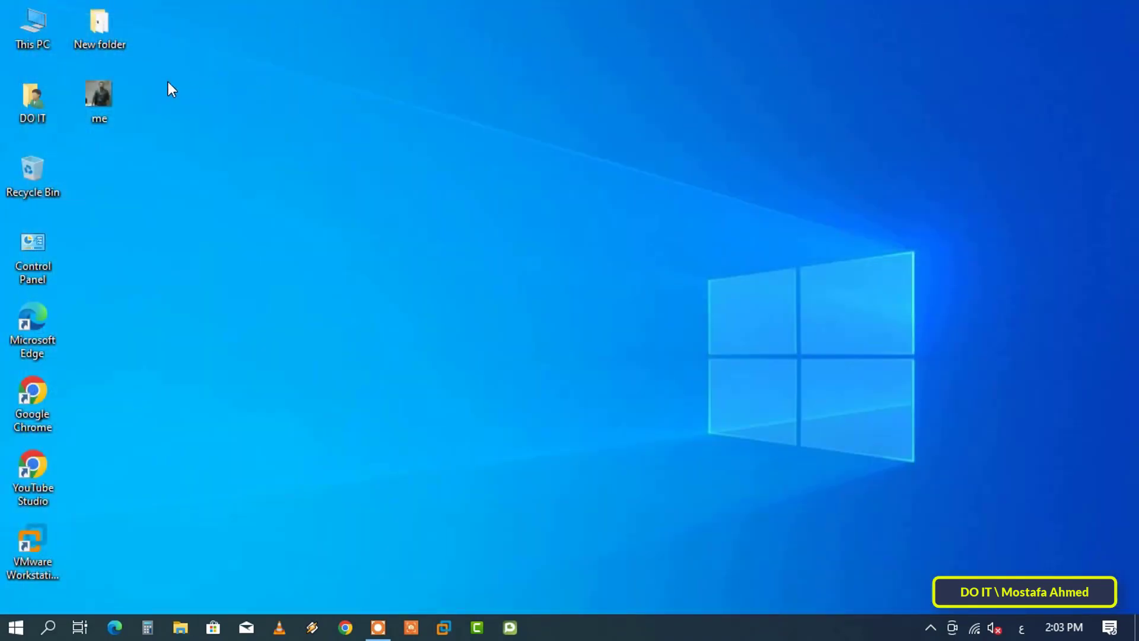
Open the desktop photo 'me' in Paint via Open with
left_click(100, 98)
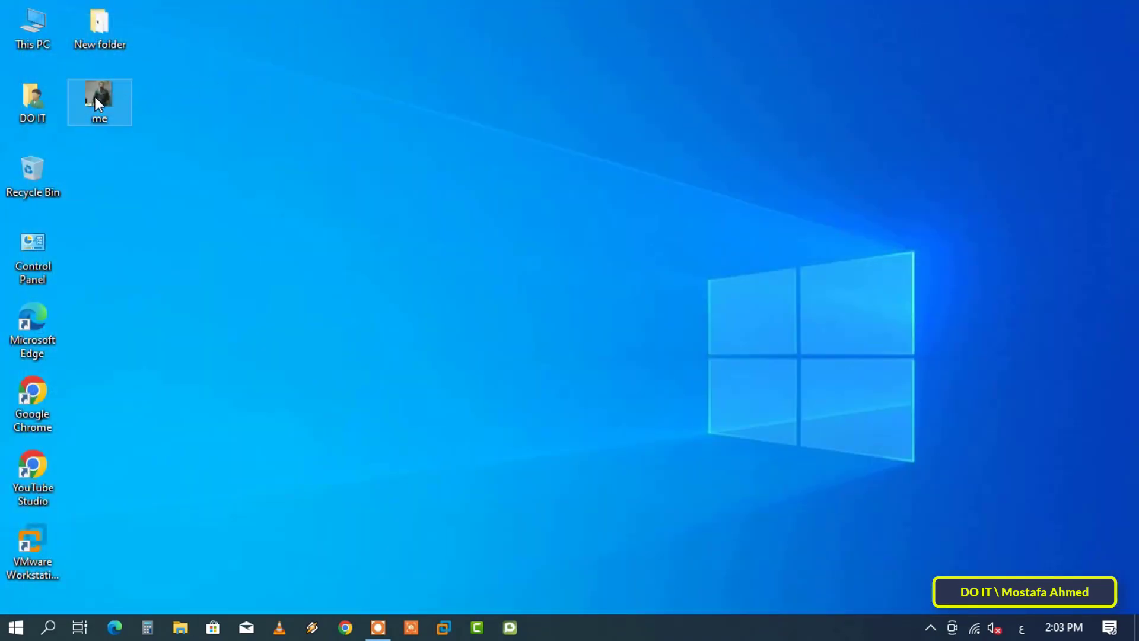
right_click(99, 102)
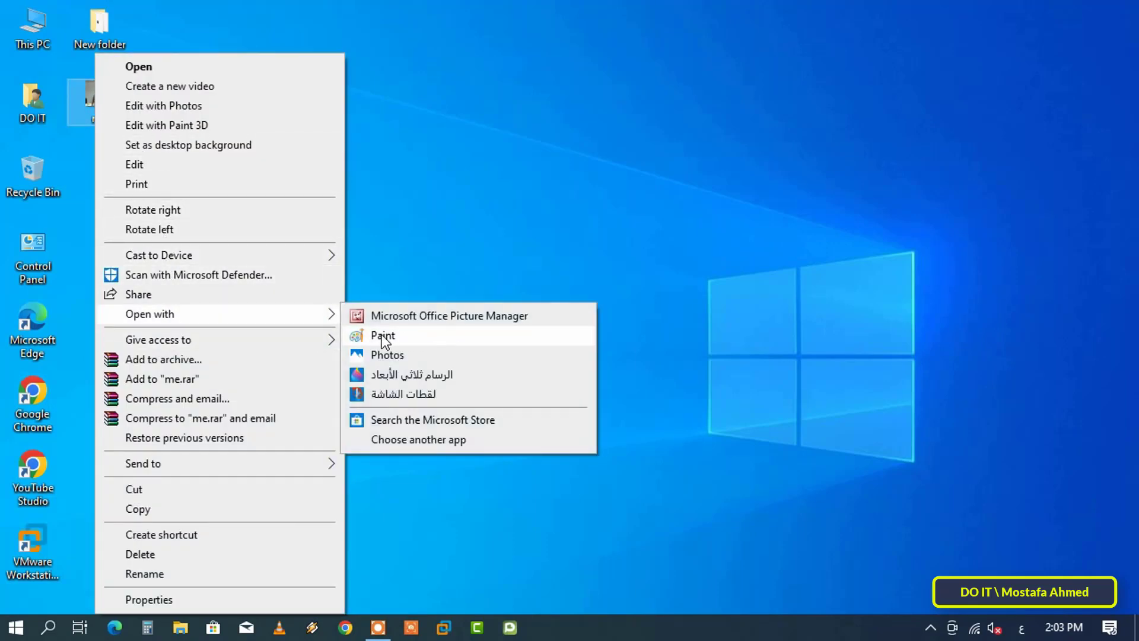
left_click(382, 335)
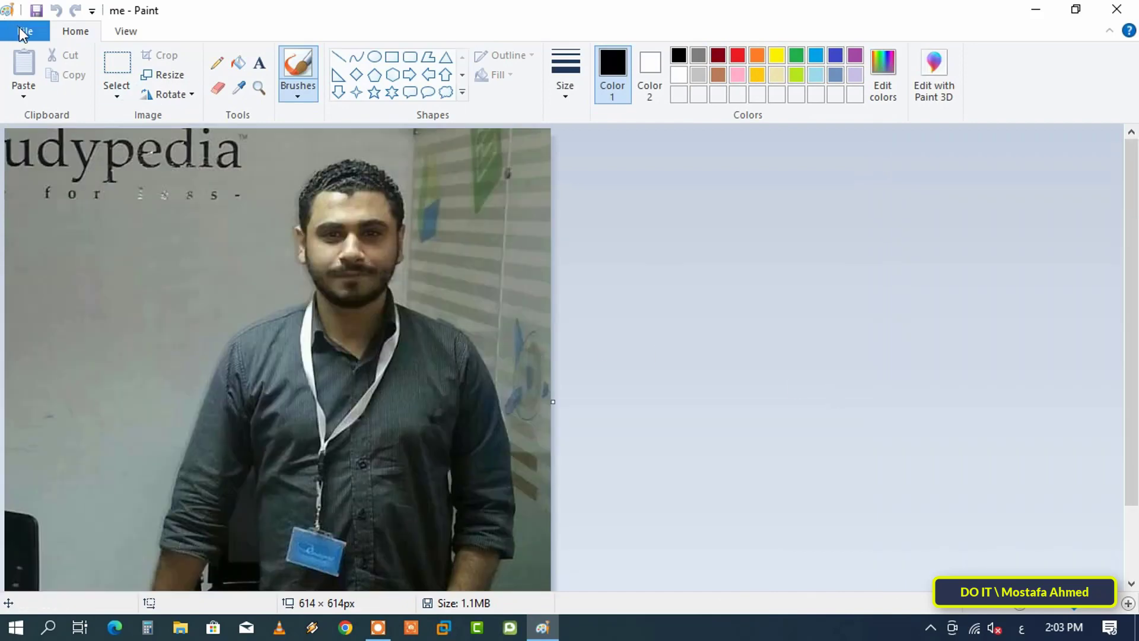
Save the photo to the desktop as '1' in 24-bit Bitmap format
left_click(24, 30)
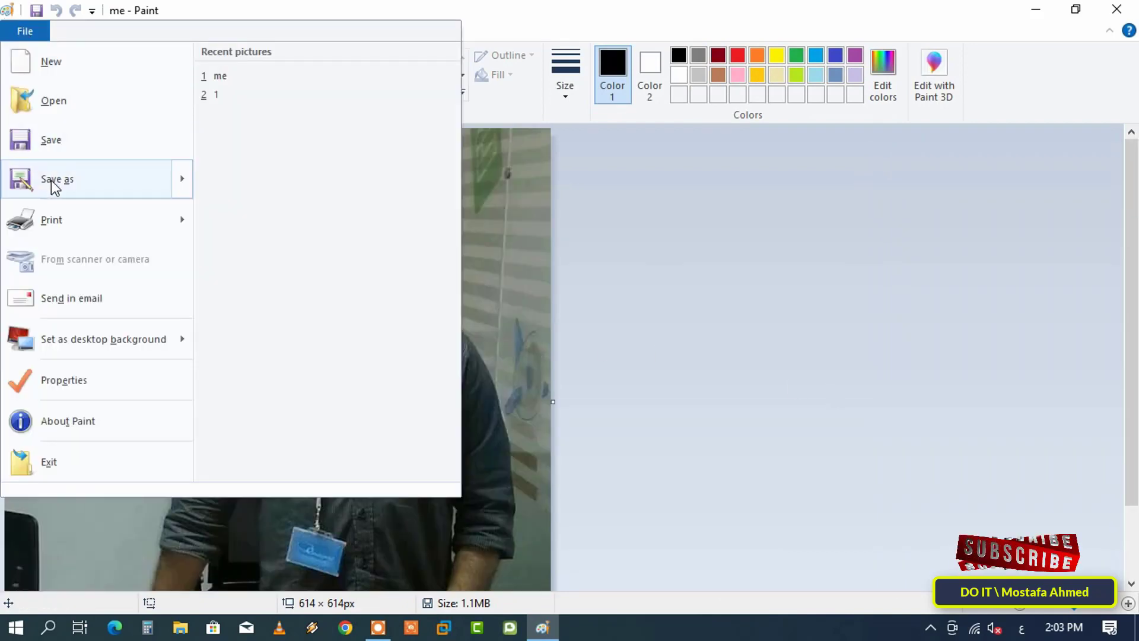
left_click(58, 179)
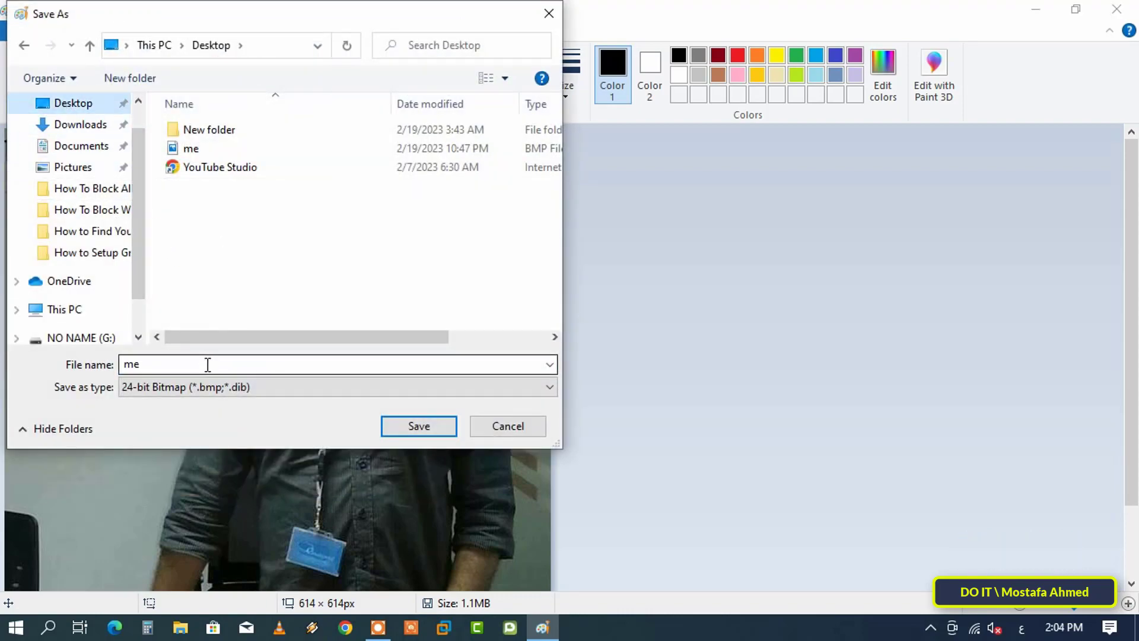
type("1")
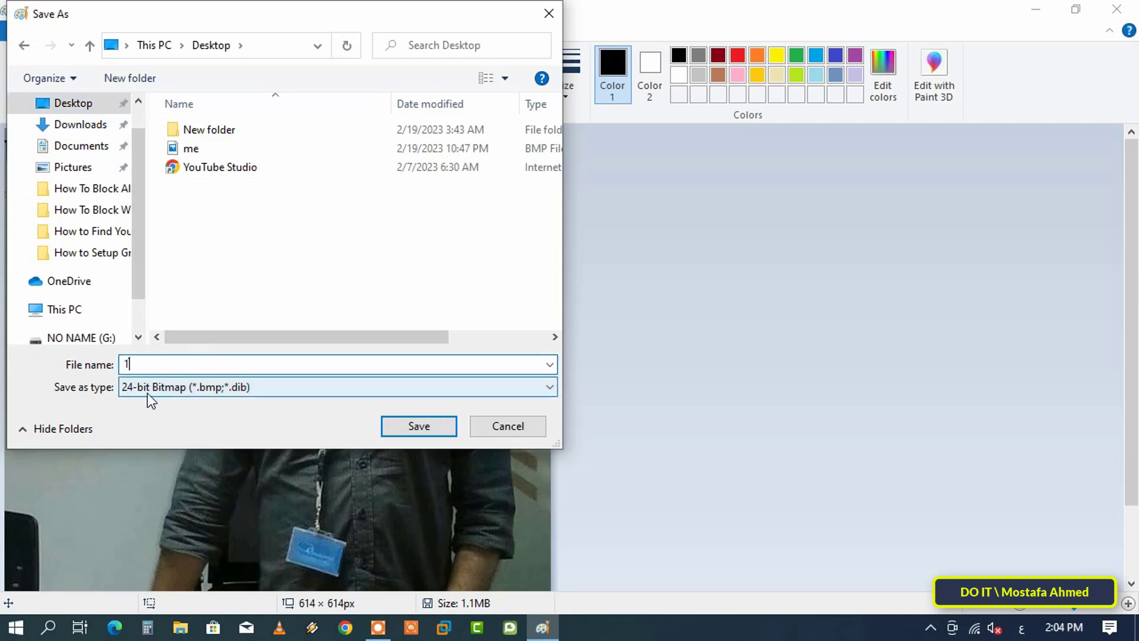
left_click(336, 386)
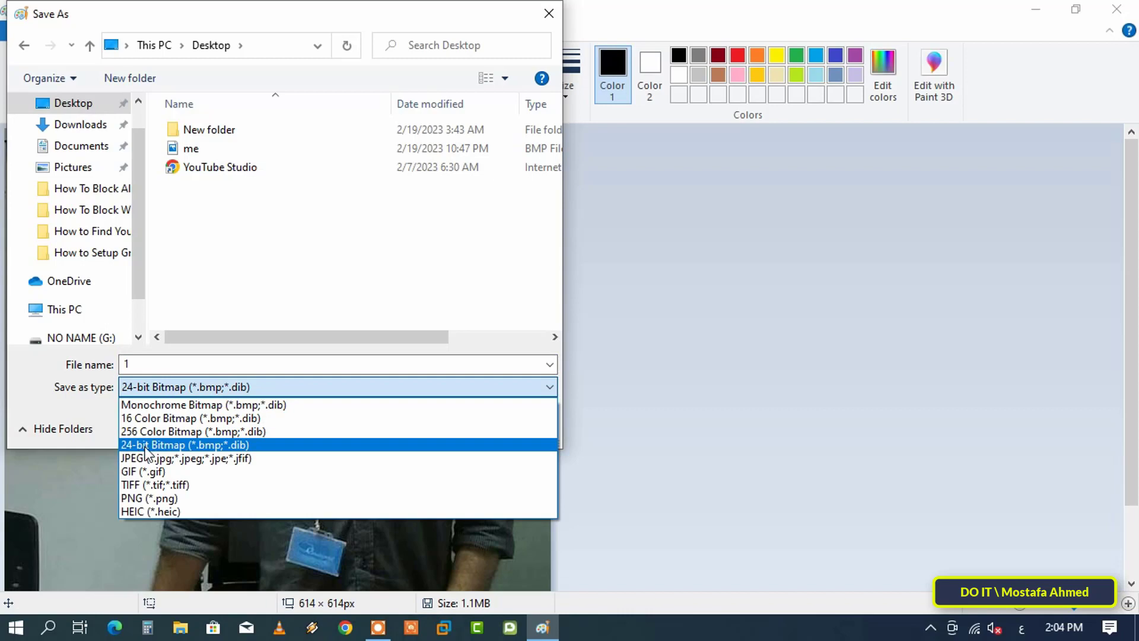
left_click(185, 444)
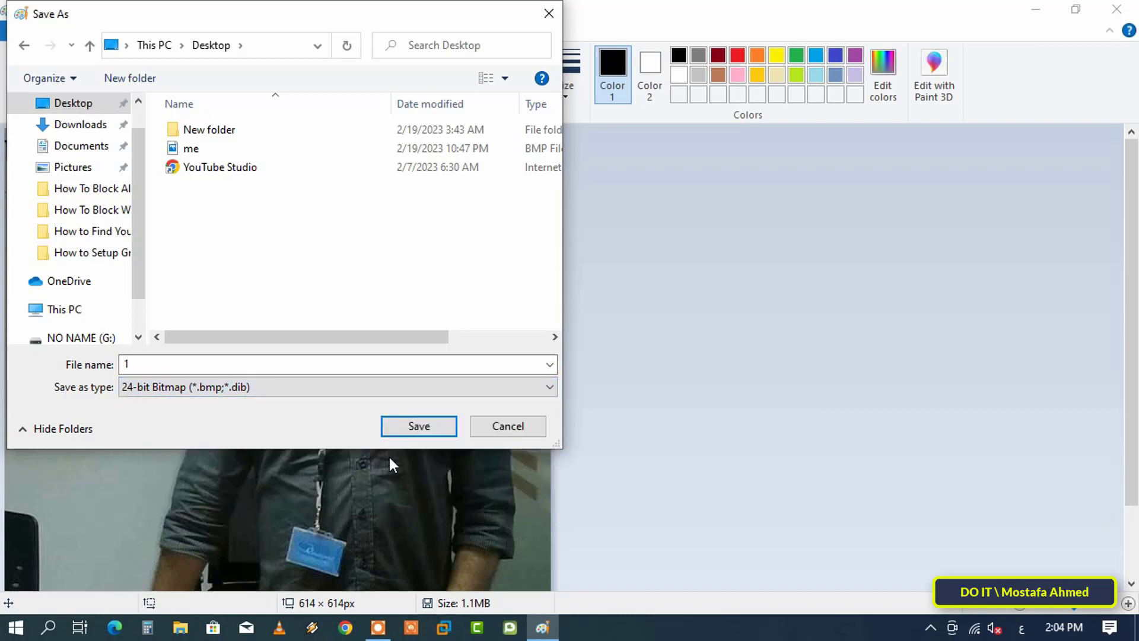
left_click(418, 426)
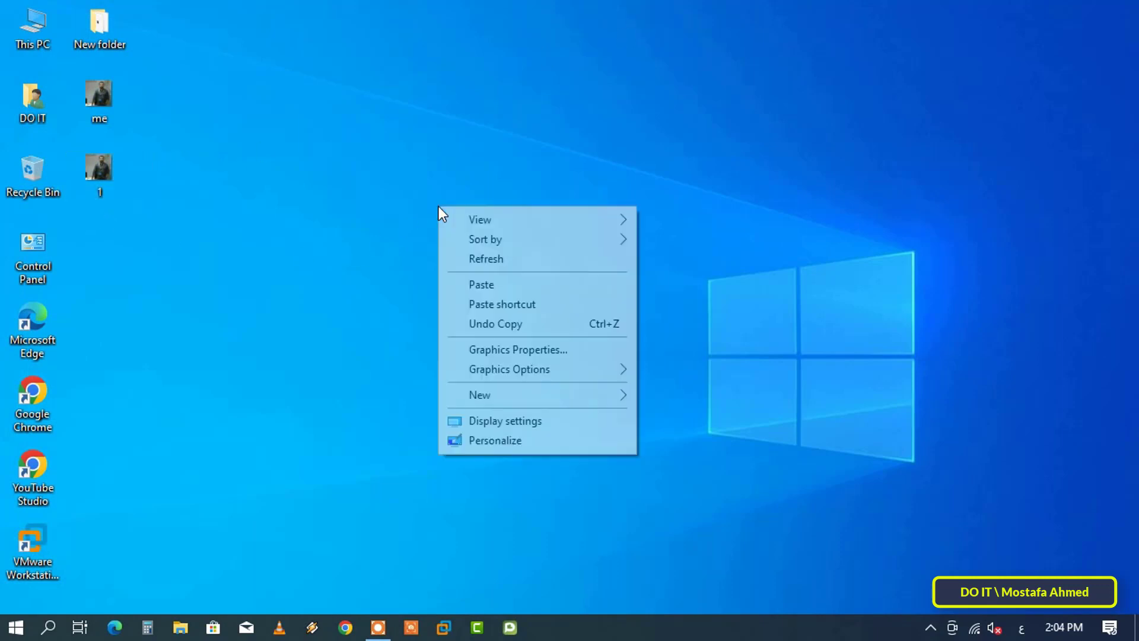
Create a new text document on the desktop and open it
left_click(479, 394)
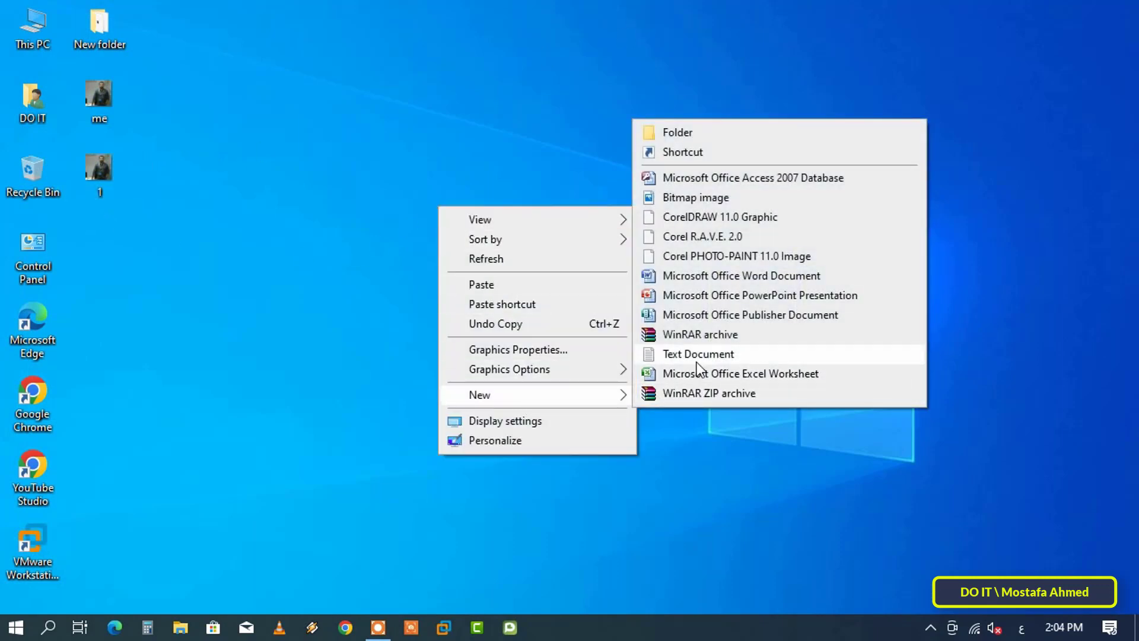
left_click(697, 354)
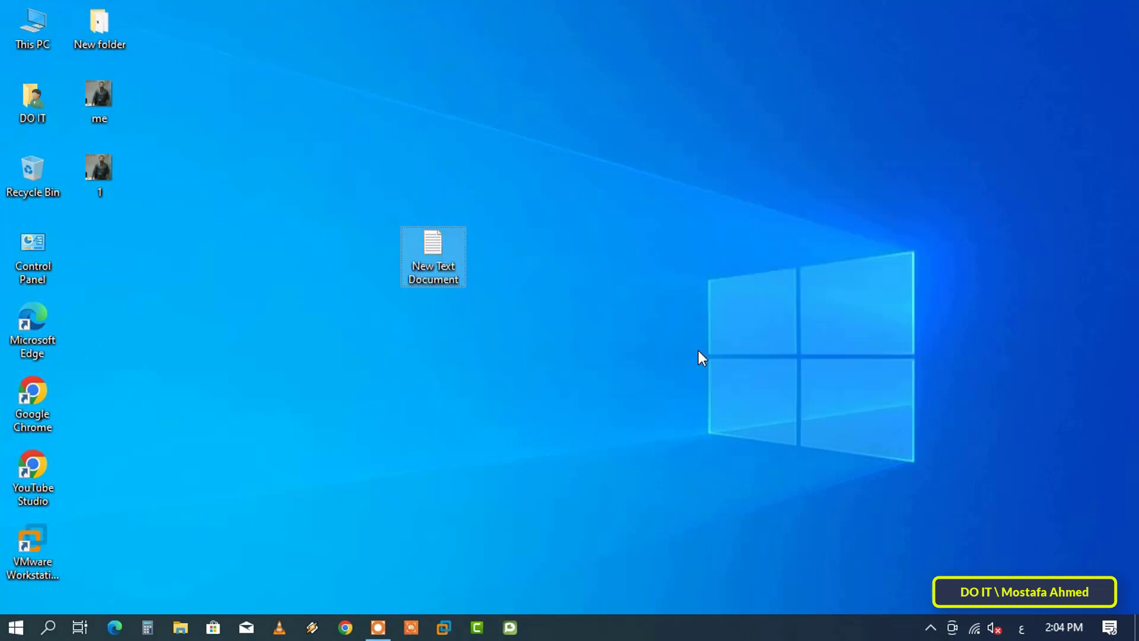
double_click(433, 243)
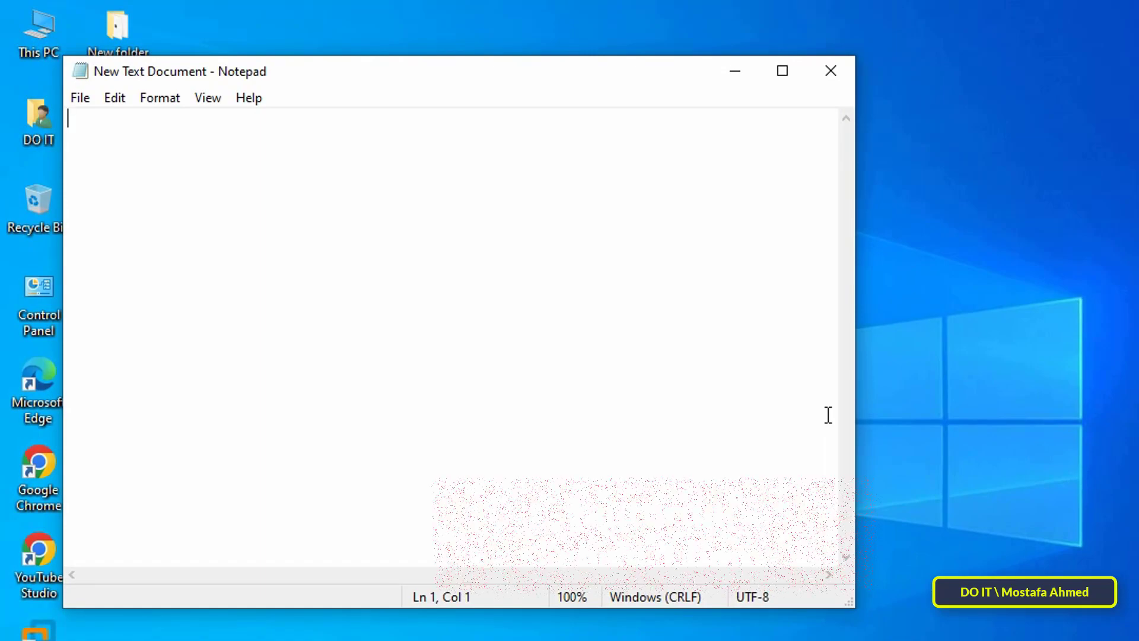
Type the [autorun] header and start the 'icon =' line below it
type("[auto")
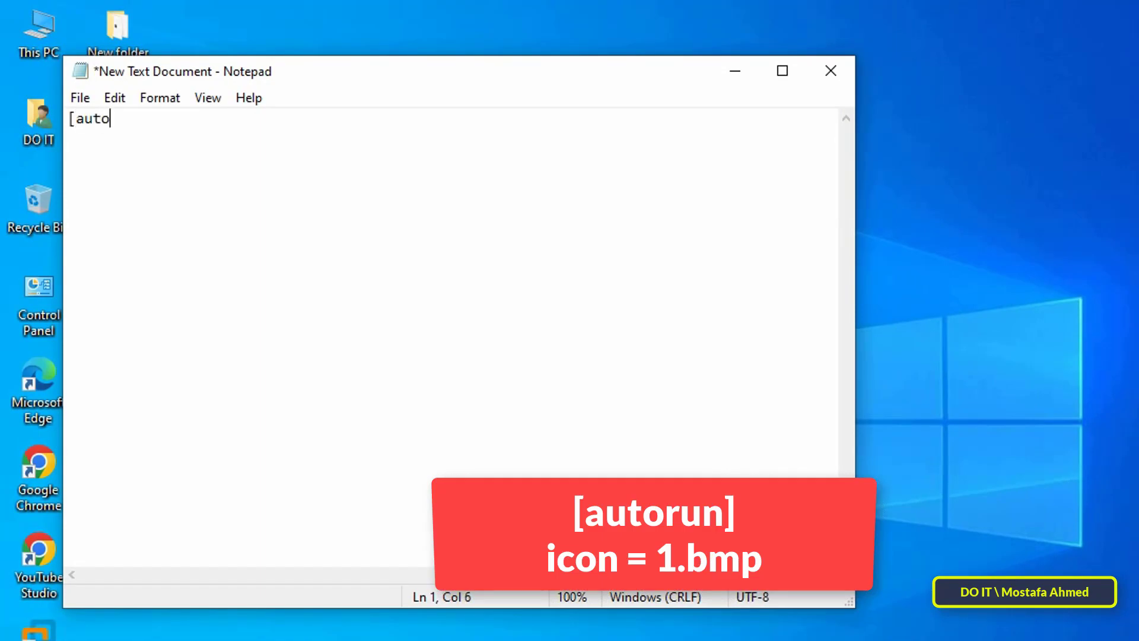
key("enter")
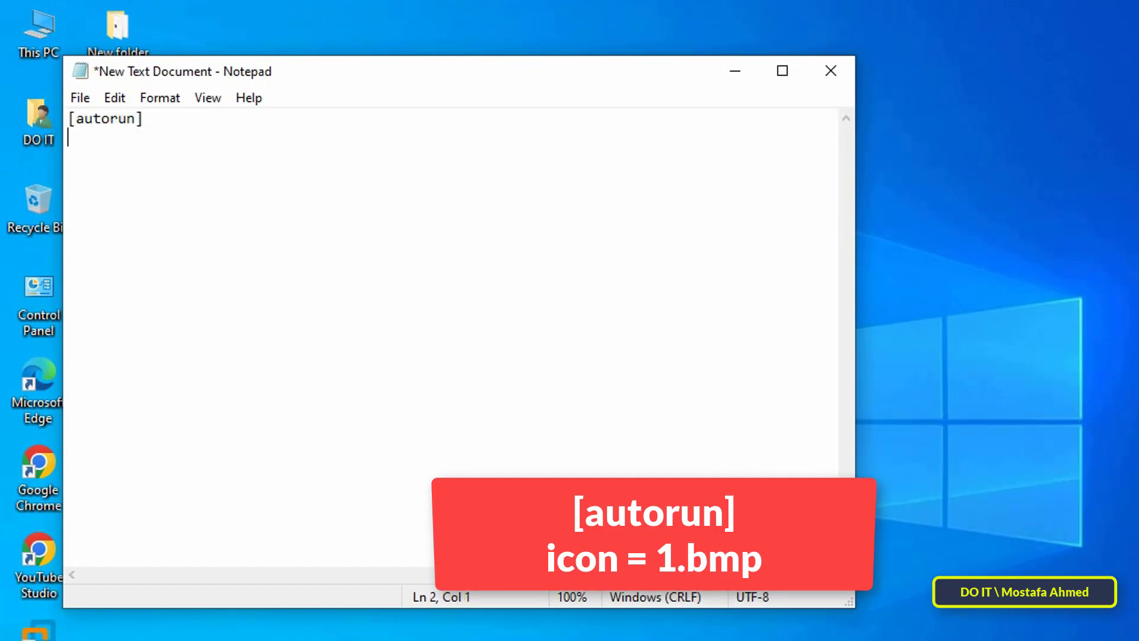
type("icon =")
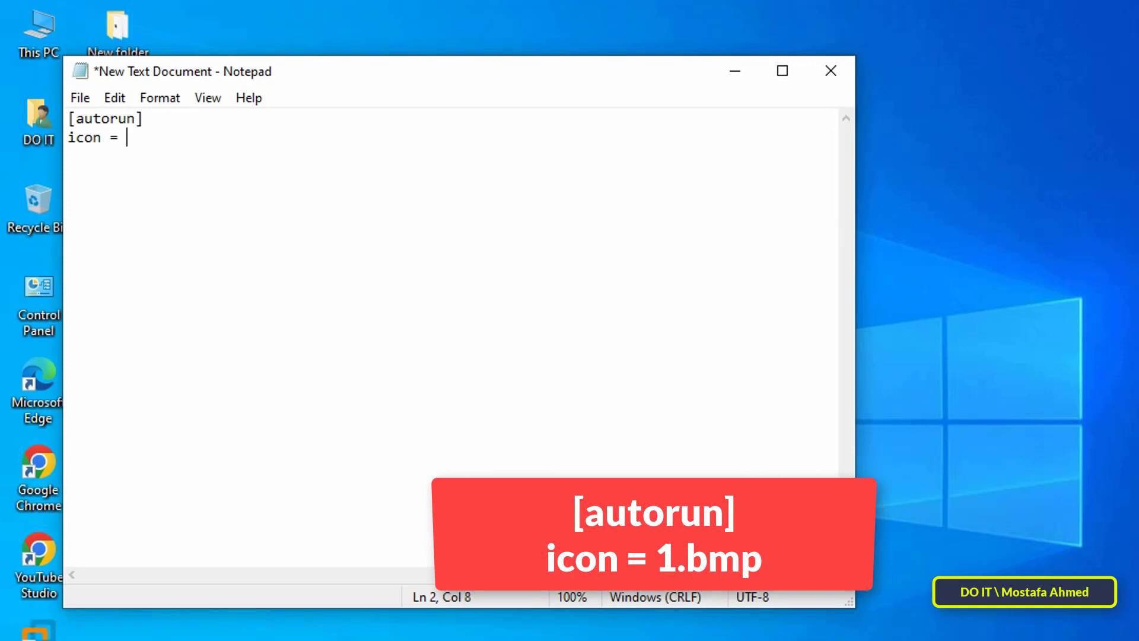
Check the picture file's name, then finish the line as 'icon = 1.bmp'
right_click(106, 207)
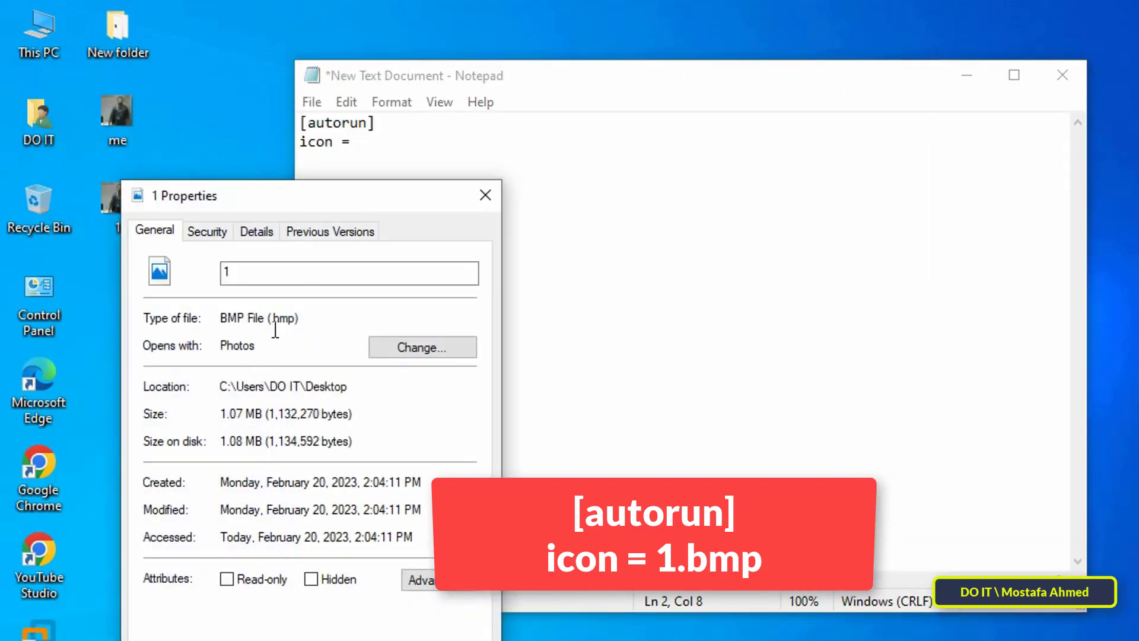
double_click(282, 318)
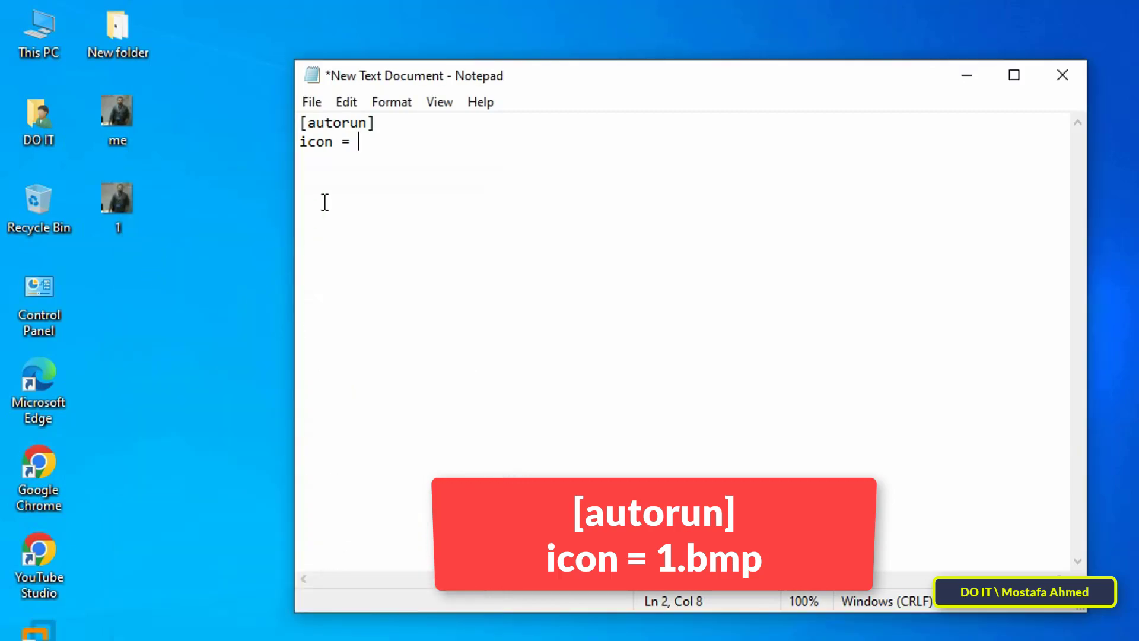
type("1.bm")
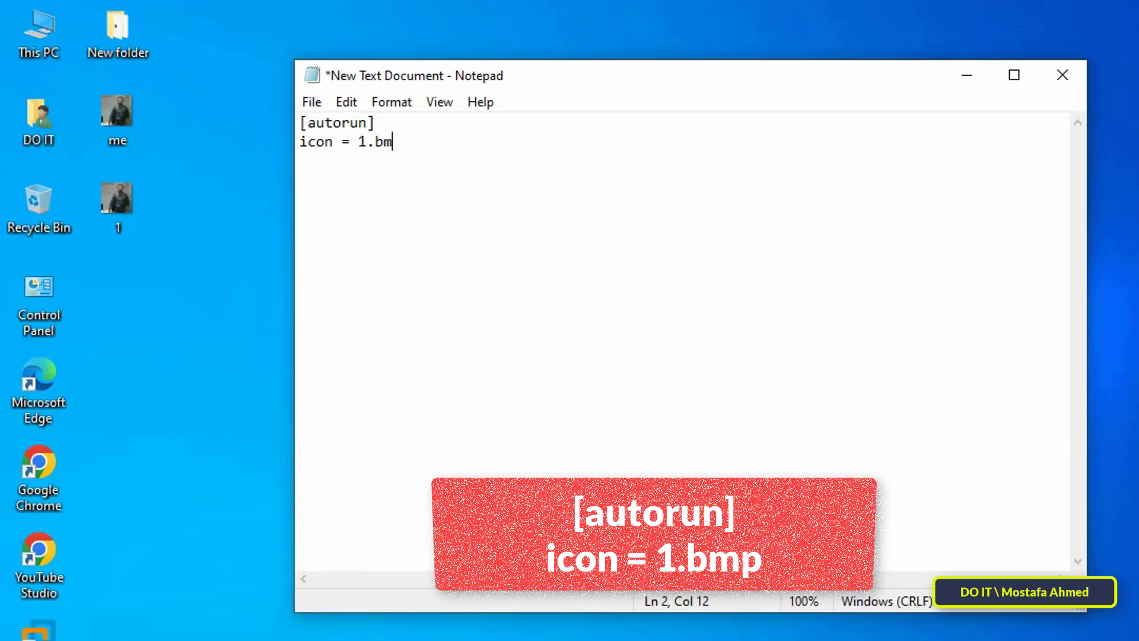
left_click(311, 101)
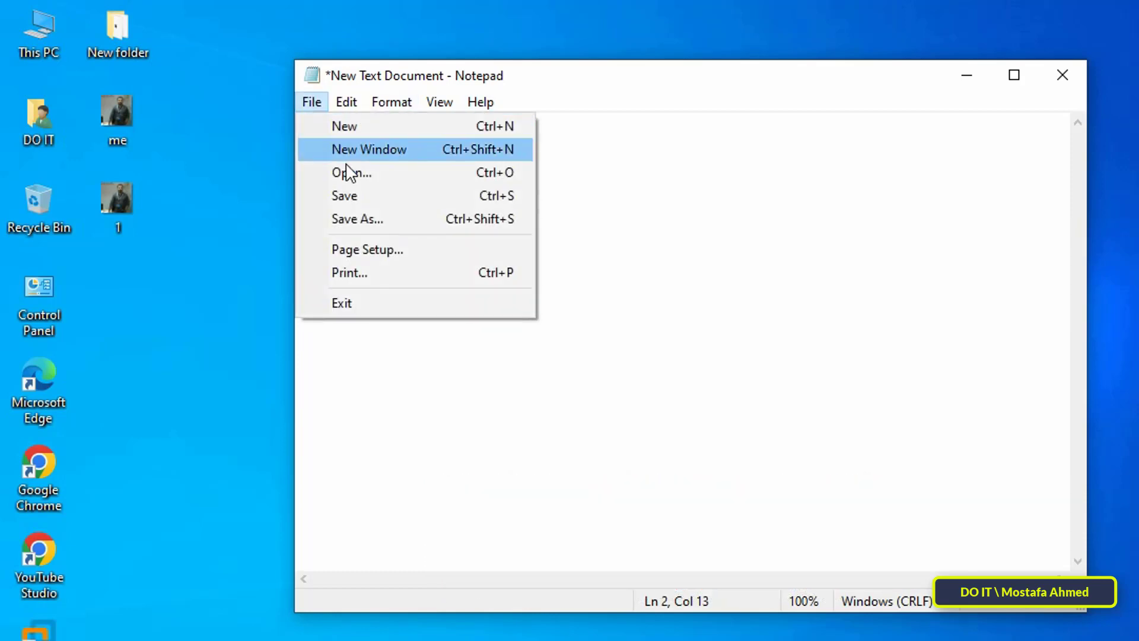
Save the note to the Desktop as 'autorun.inf' with type set to All Files
left_click(357, 219)
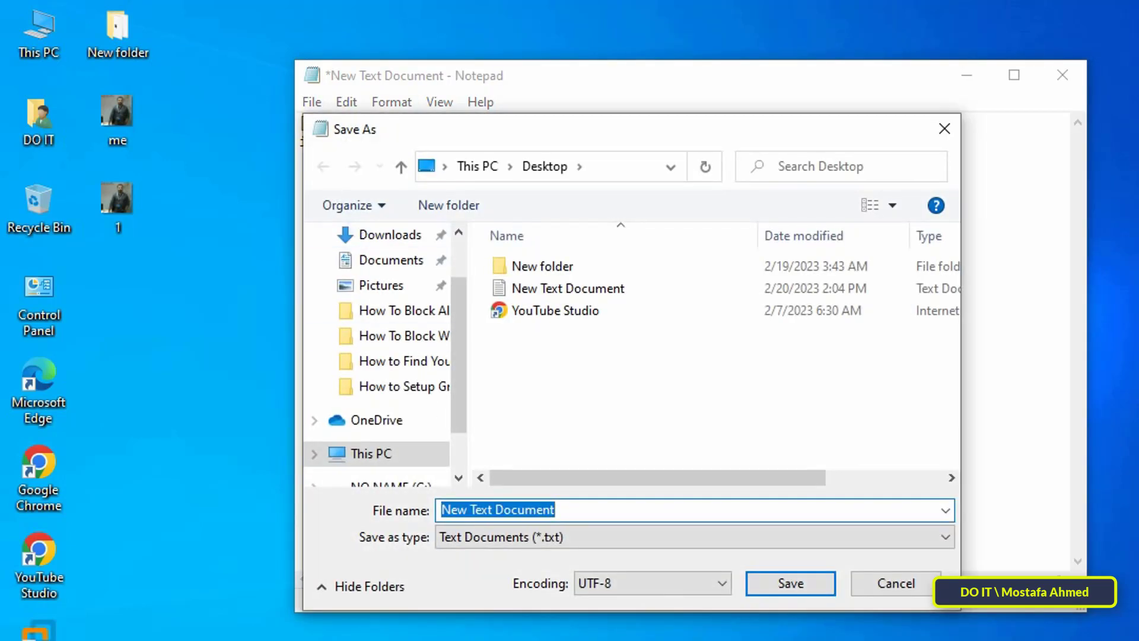
type("aut")
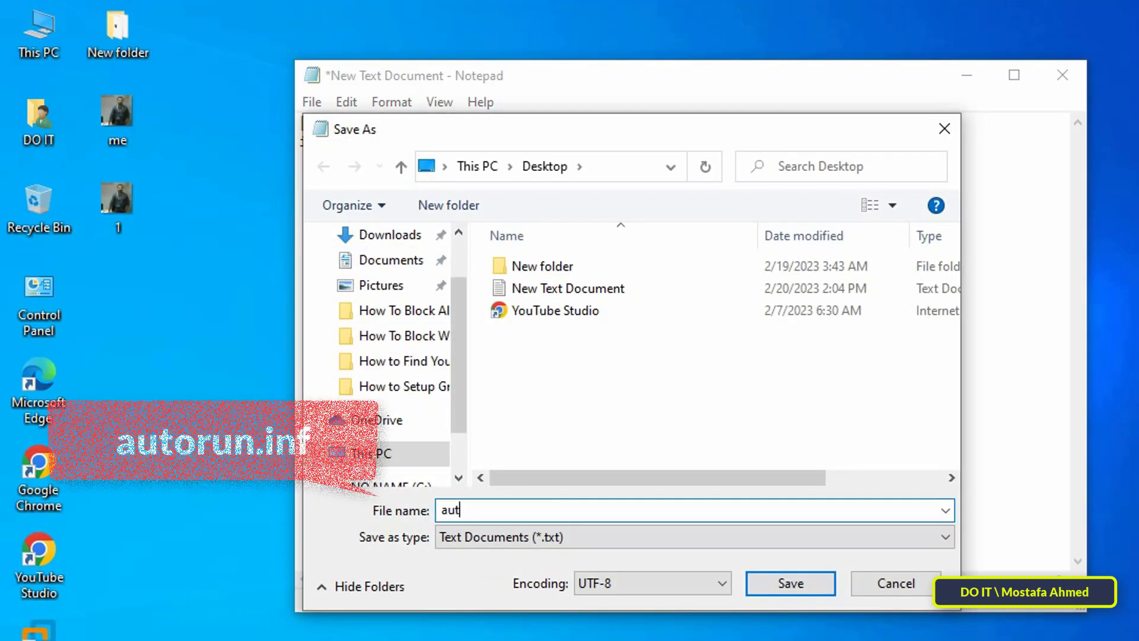
type("or")
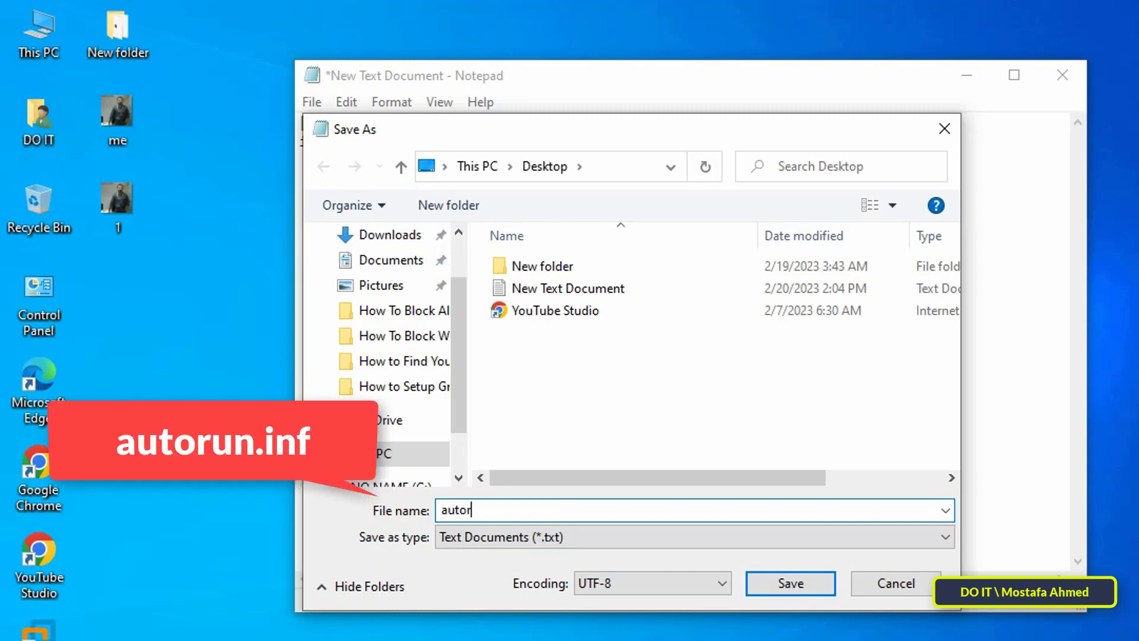
type("un")
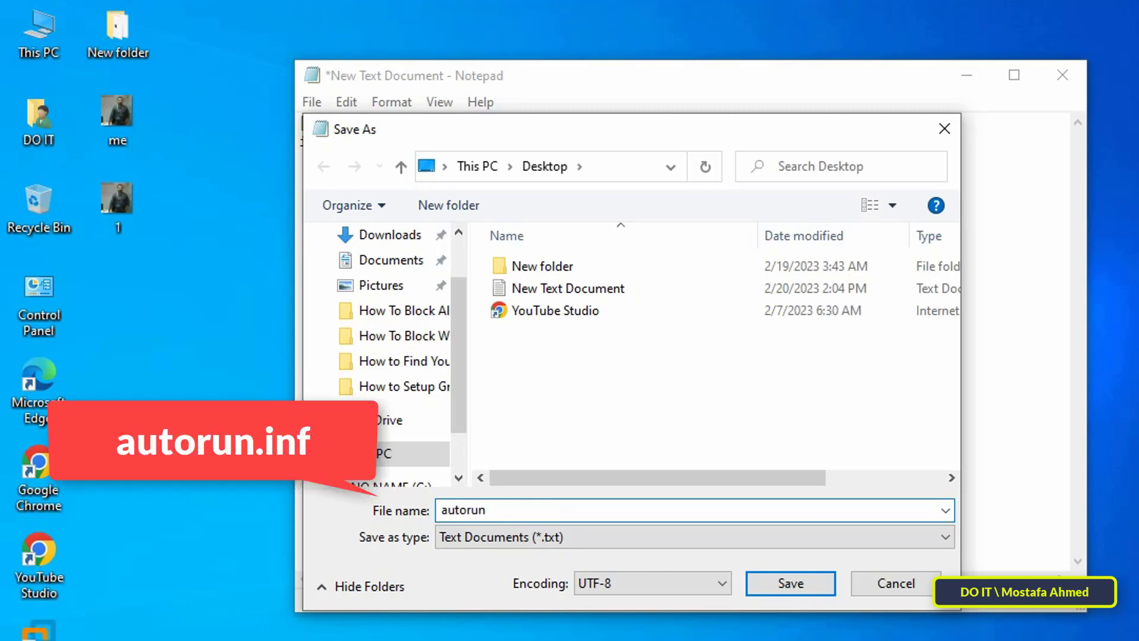
type(".inf")
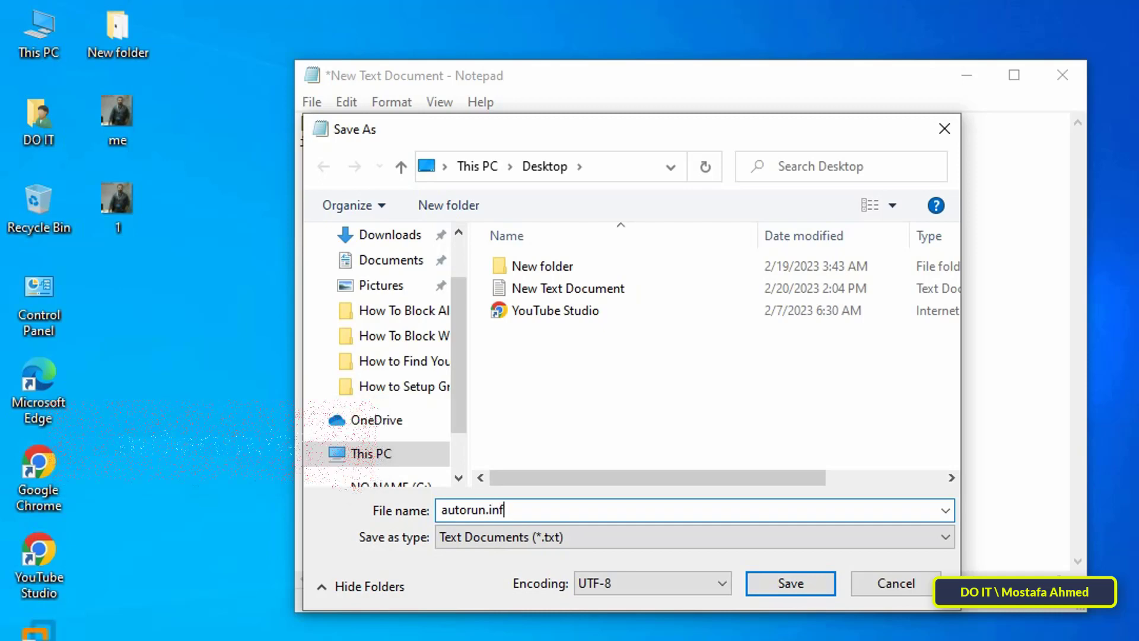
left_click(694, 537)
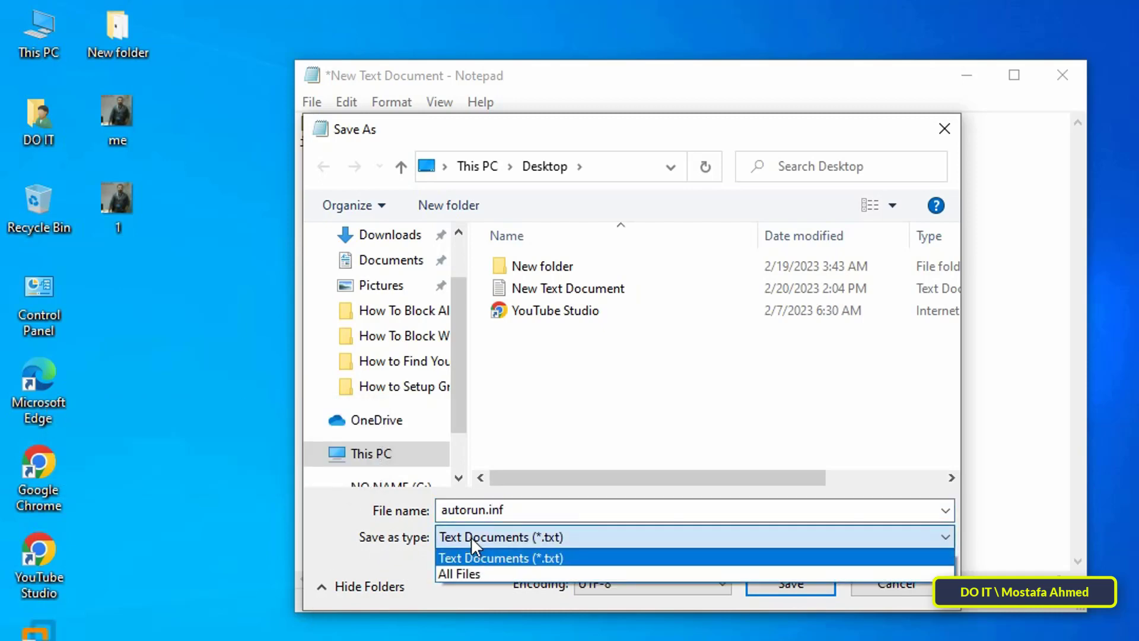
left_click(459, 573)
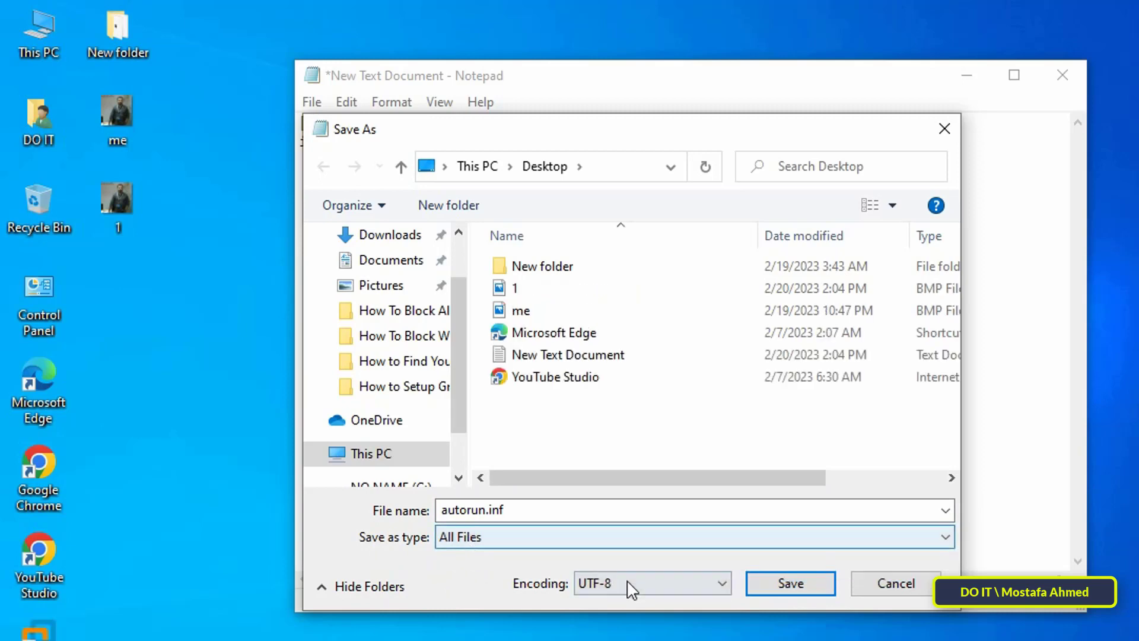
left_click(789, 583)
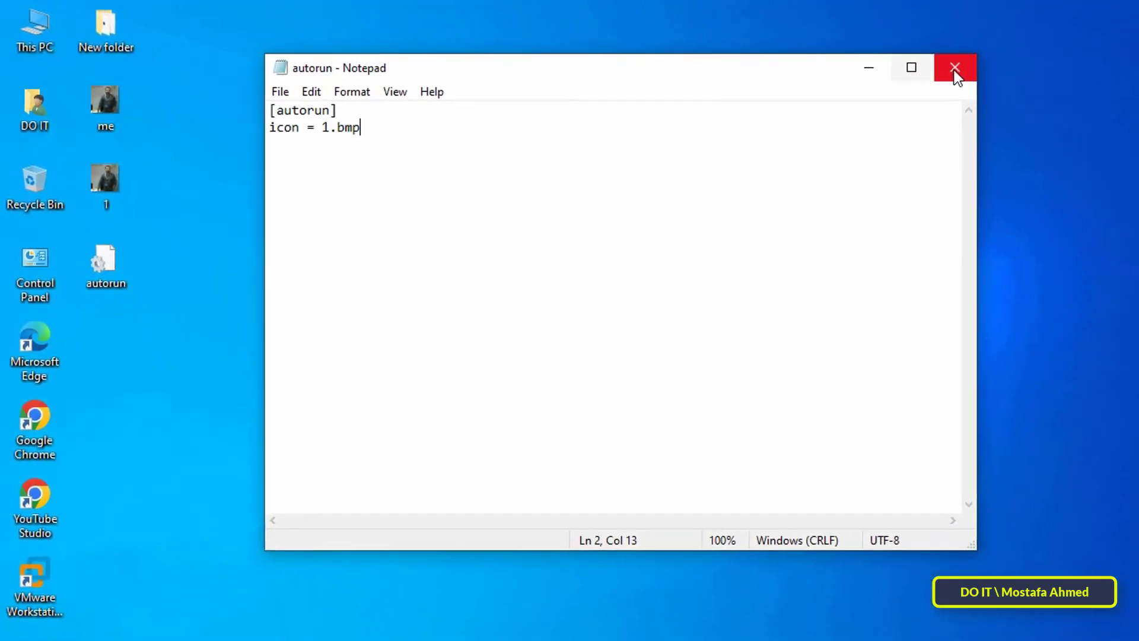
Close the autorun.inf file in Notepad
left_click(955, 67)
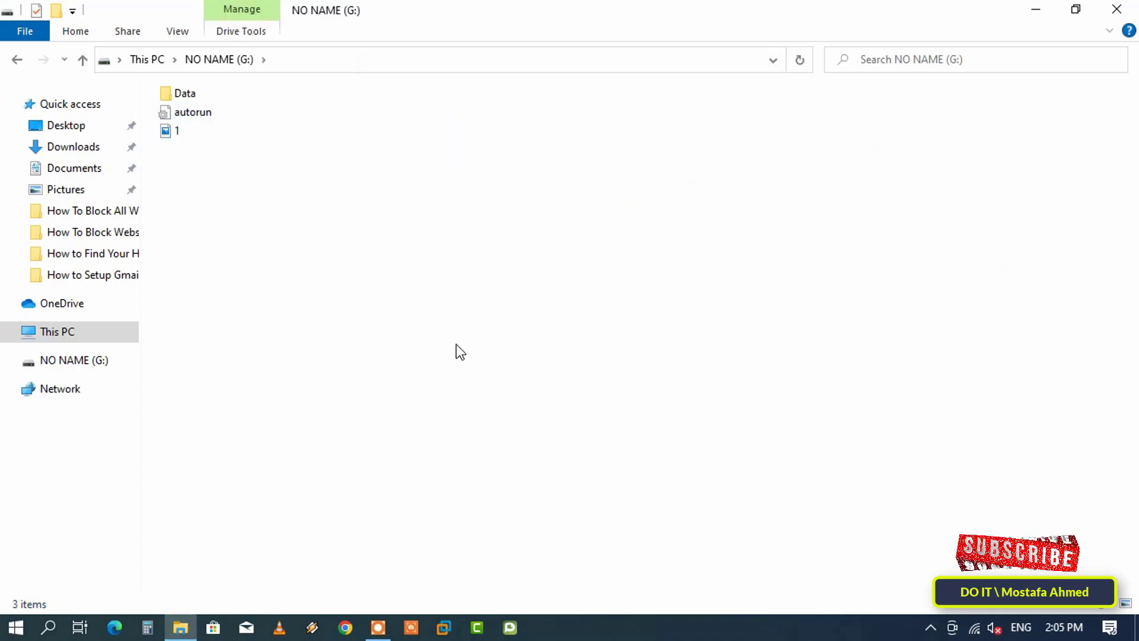
Go to This PC to see NO NAME (G:) using the photo icon
left_click(57, 332)
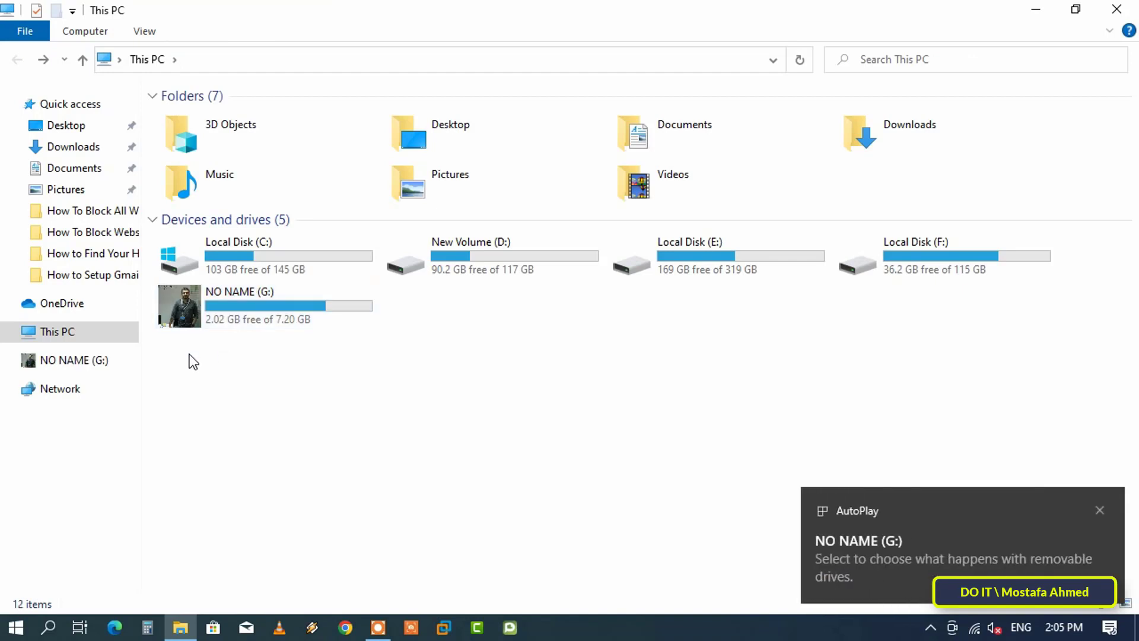
mouse_move(243, 362)
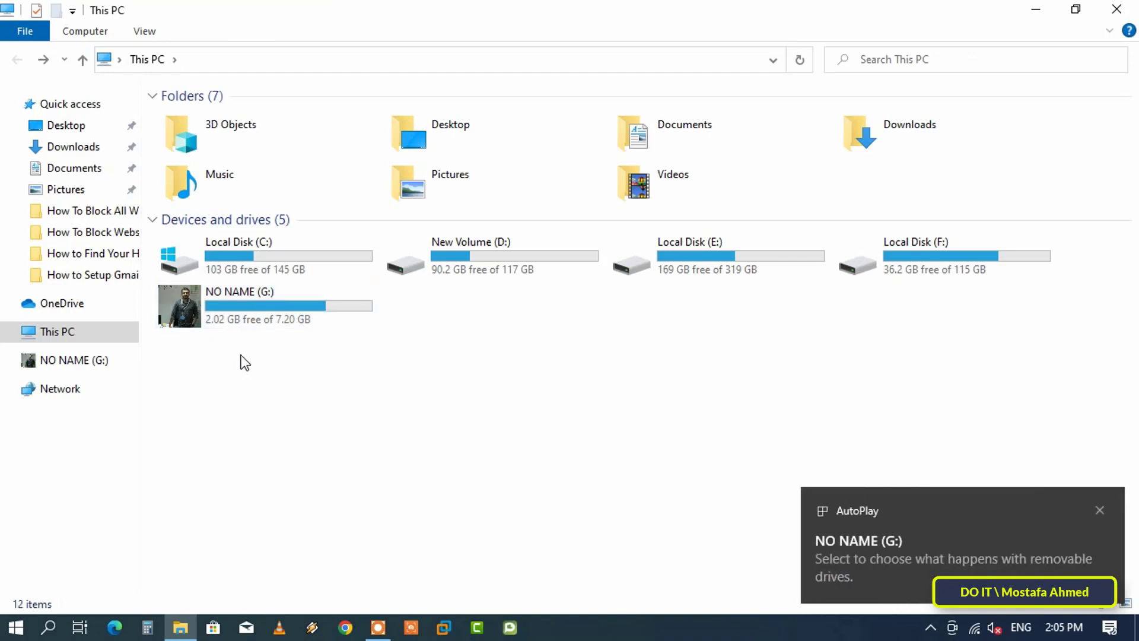